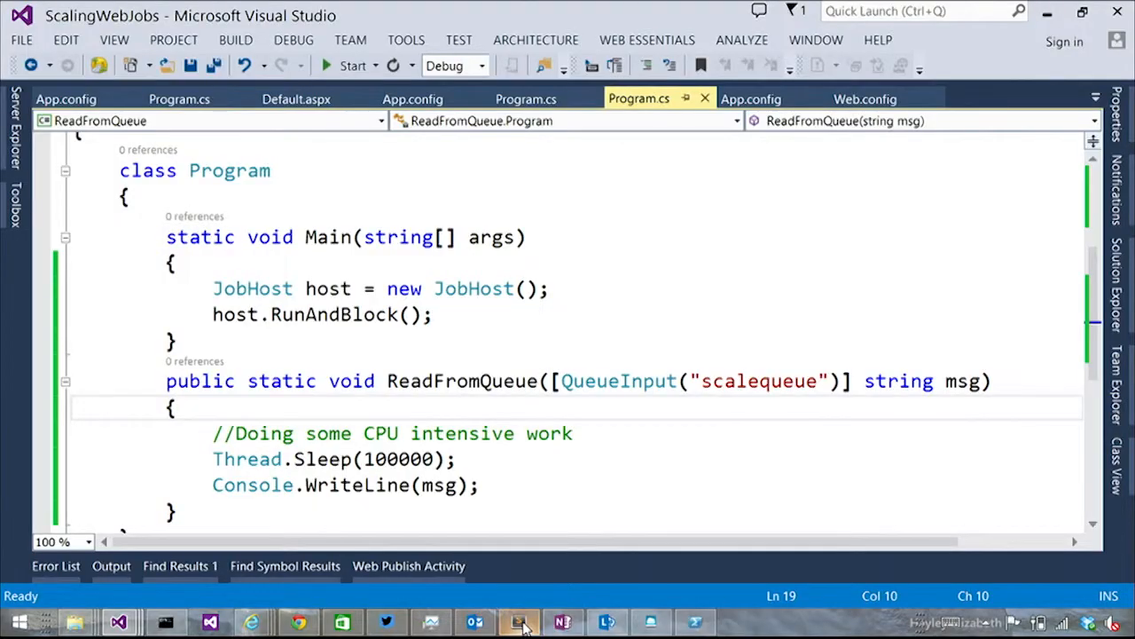
pyautogui.moveTo(439, 485)
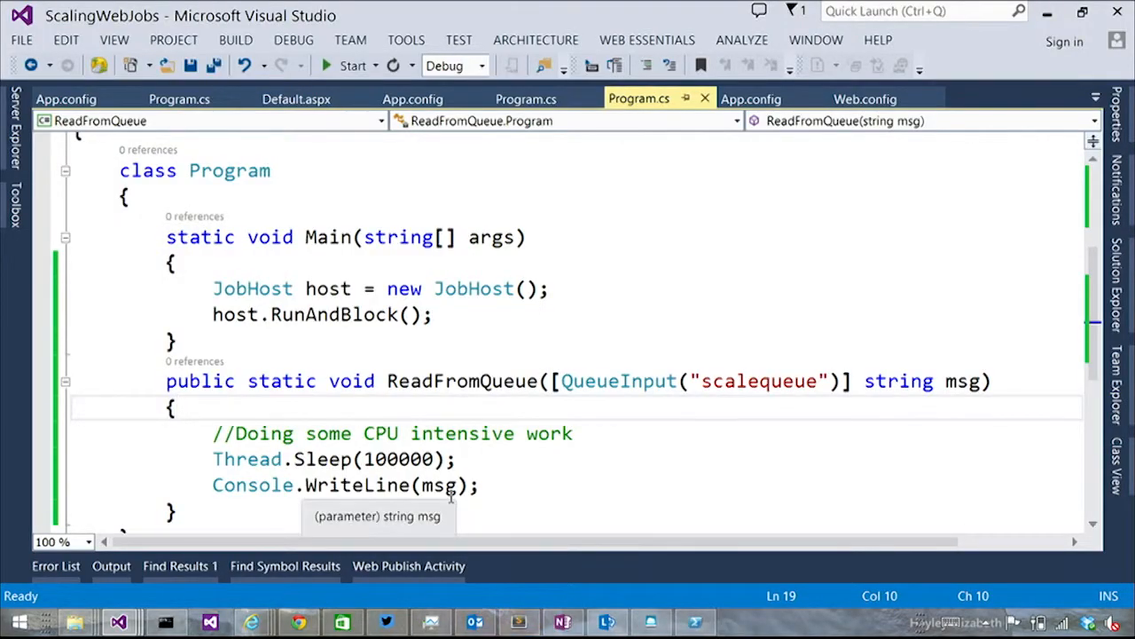
# Select the scalequeue queue name in the portal page
pyautogui.click(748, 380)
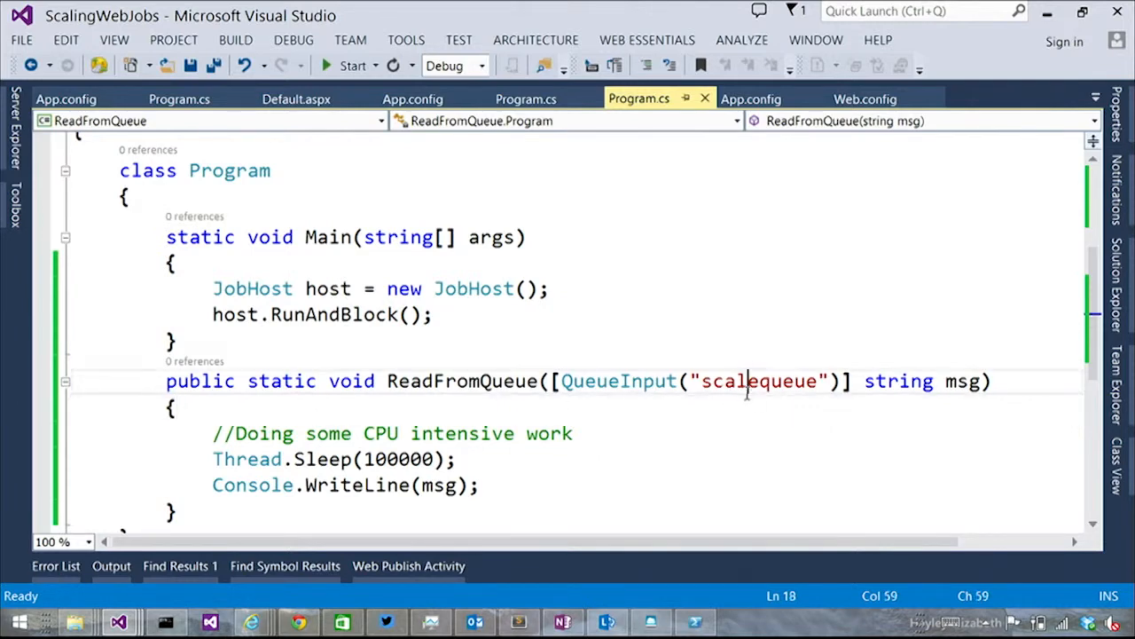
pyautogui.doubleClick(759, 380)
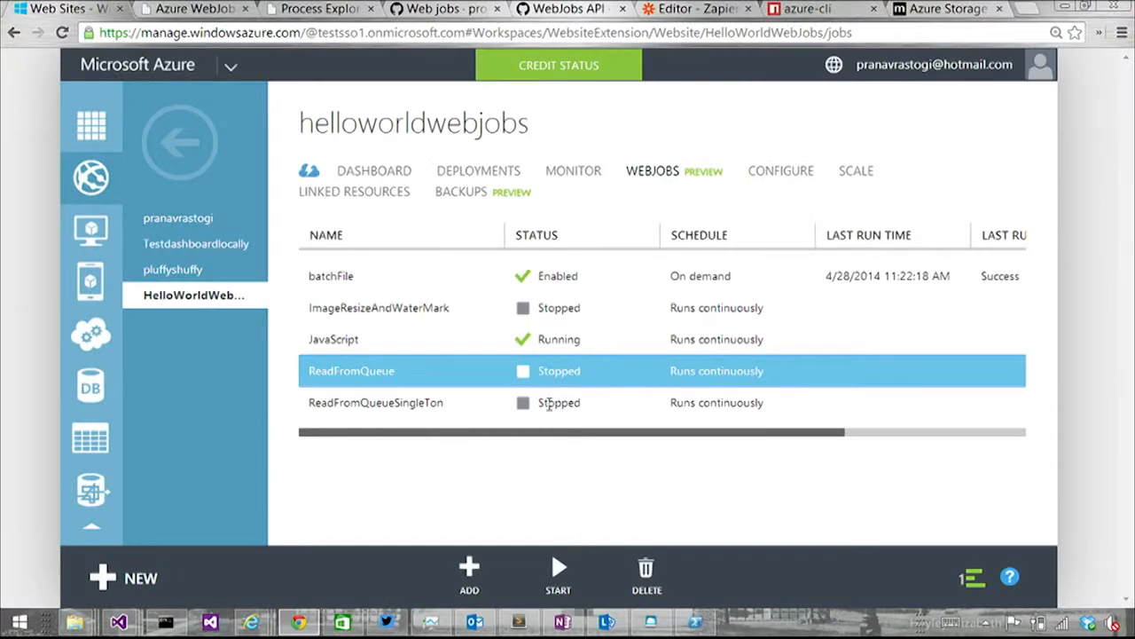
pyautogui.moveTo(572, 465)
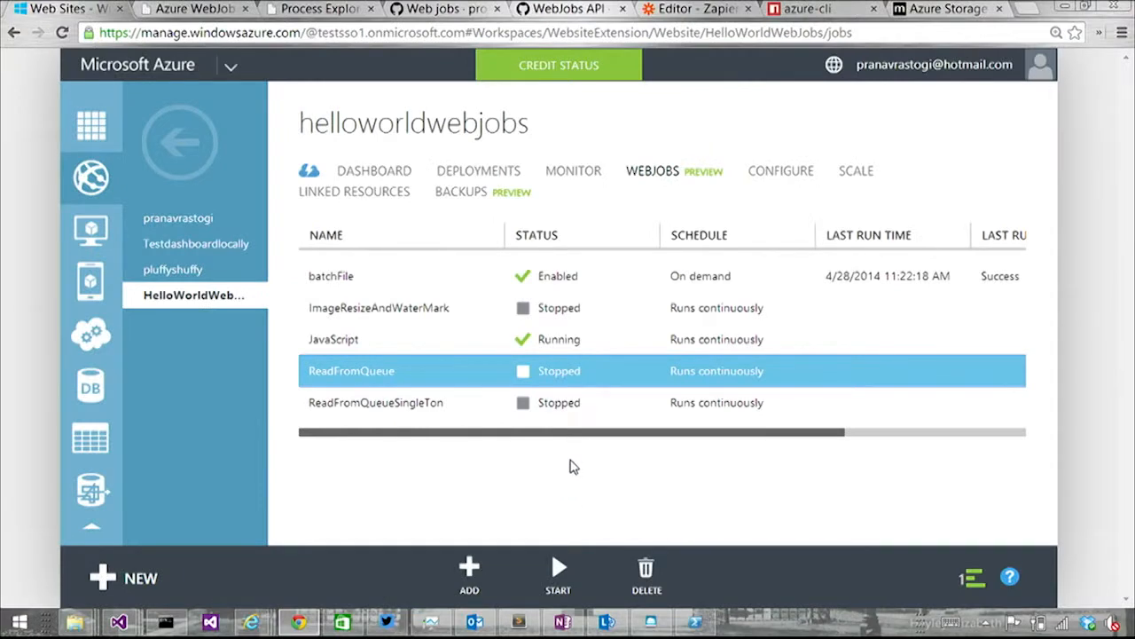
pyautogui.moveTo(557, 574)
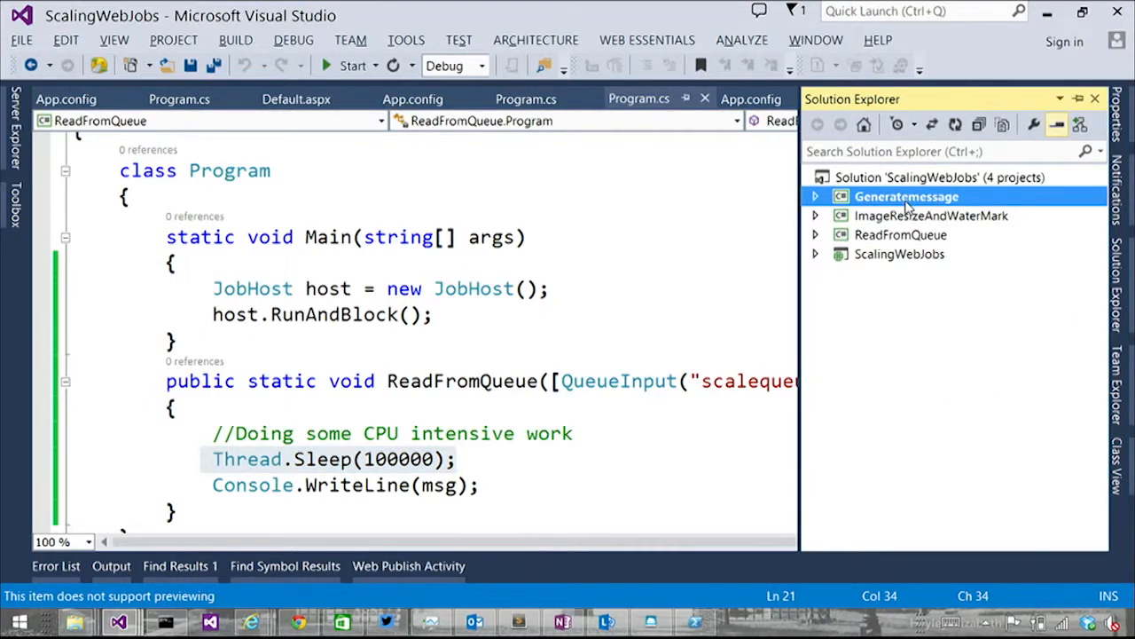
# Run the Generatemessage producer project, then go to Azure Storage Explorer
pyautogui.click(814, 196)
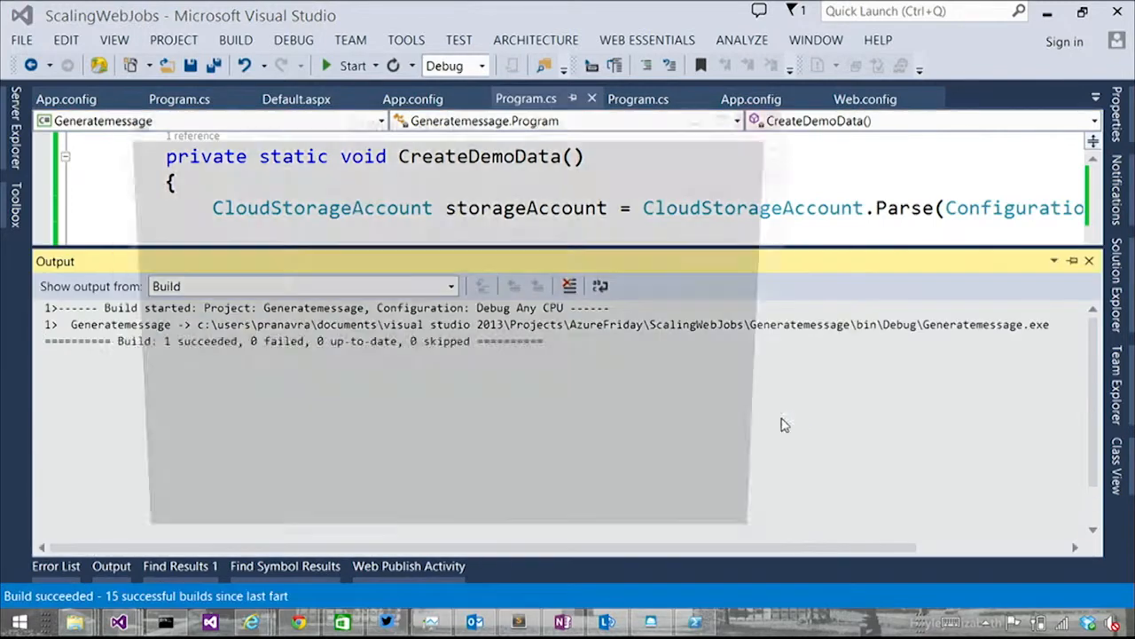
pyautogui.click(352, 65)
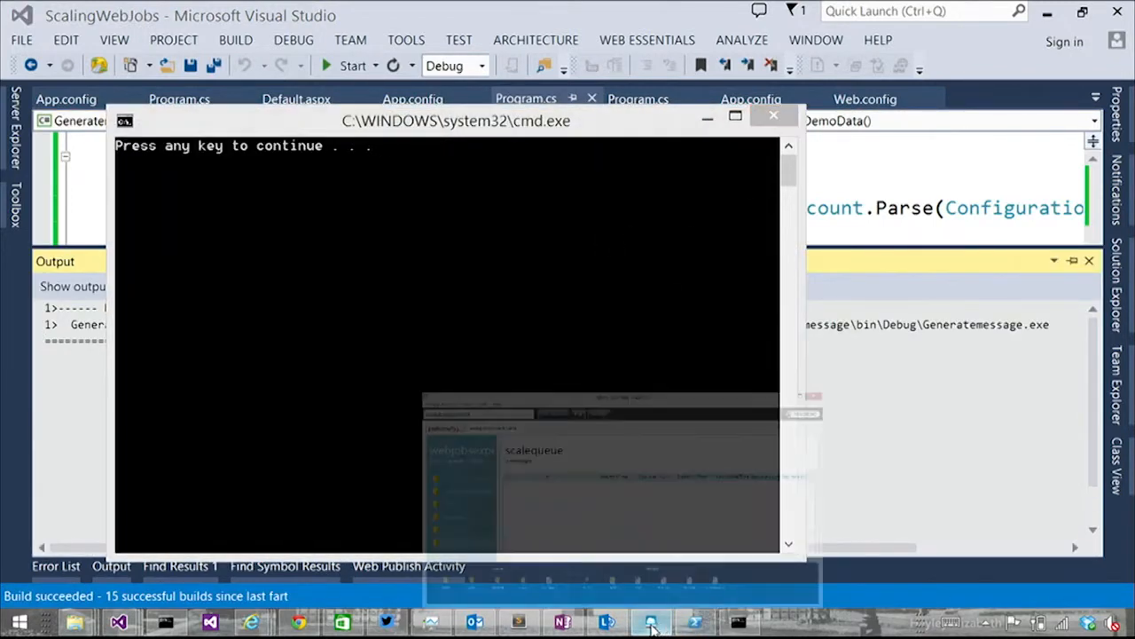
pyautogui.click(650, 621)
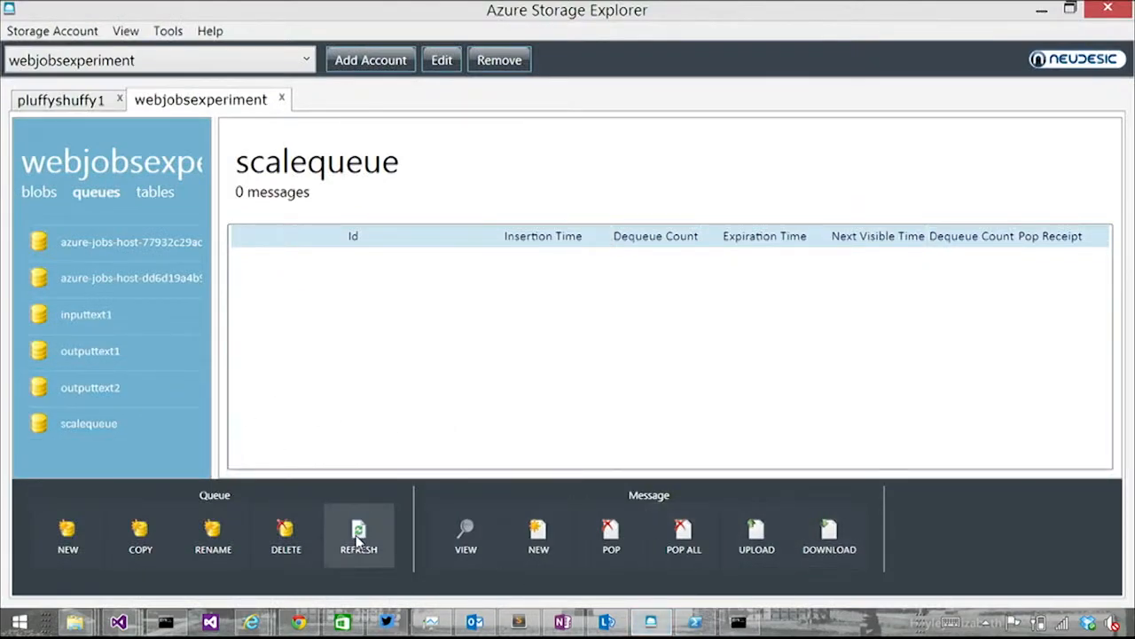
# Refresh Storage Explorer to show scalequeue's 4 queued messages, then return to the browser
pyautogui.click(359, 536)
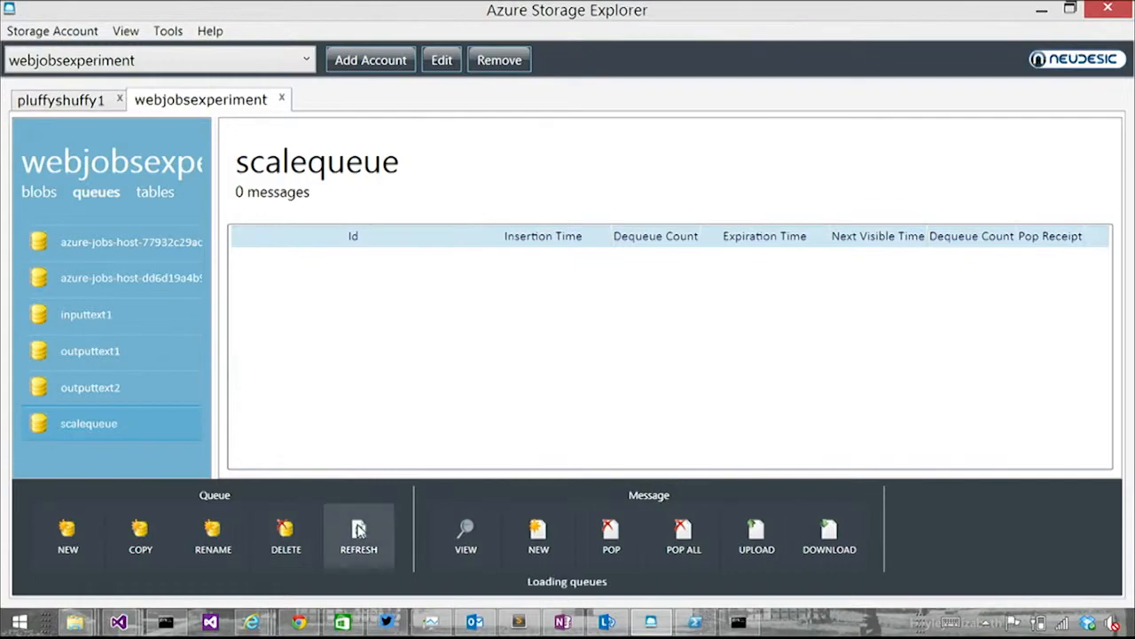
pyautogui.click(358, 537)
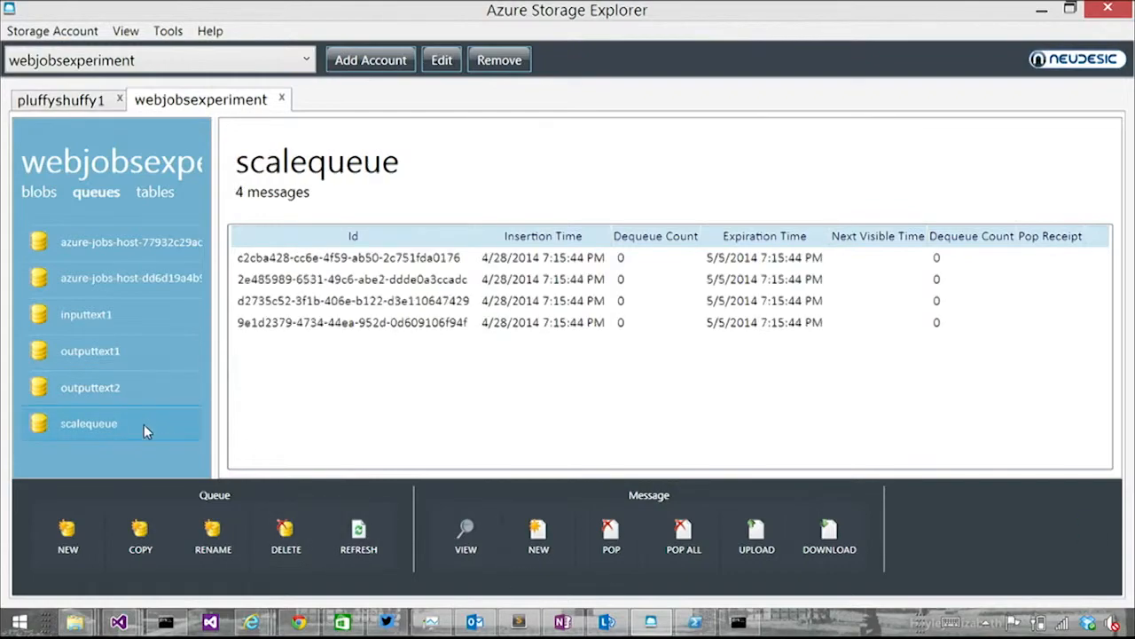
pyautogui.press('alt+tab')
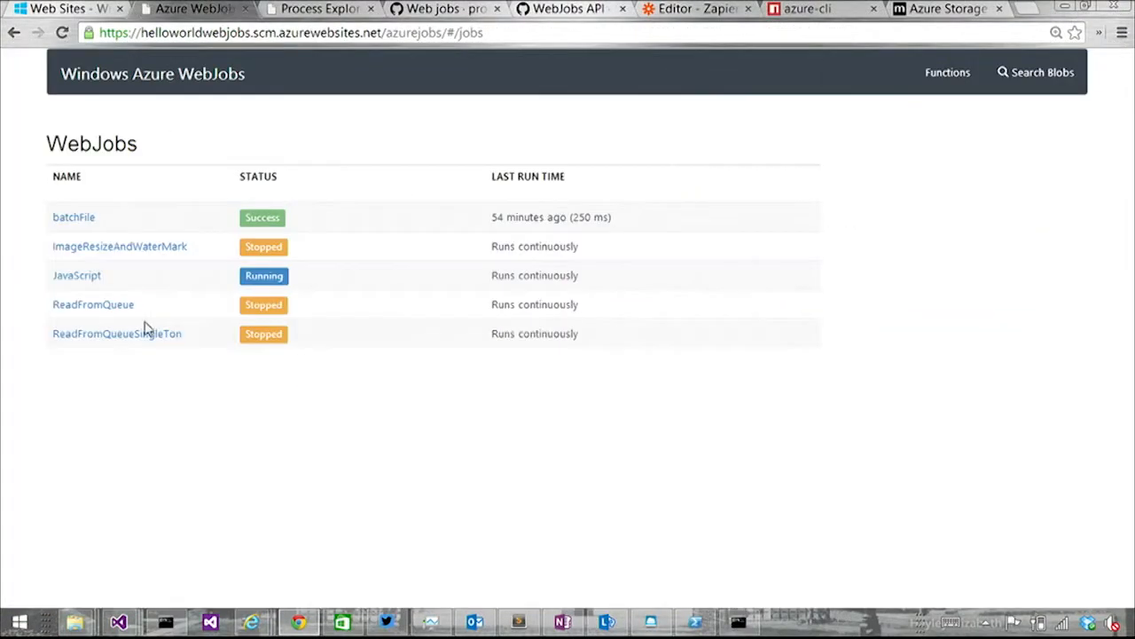
# Open ReadFromQueue's details, toggle its output, and view the running Program.ReadFromQueue invocation
pyautogui.click(93, 304)
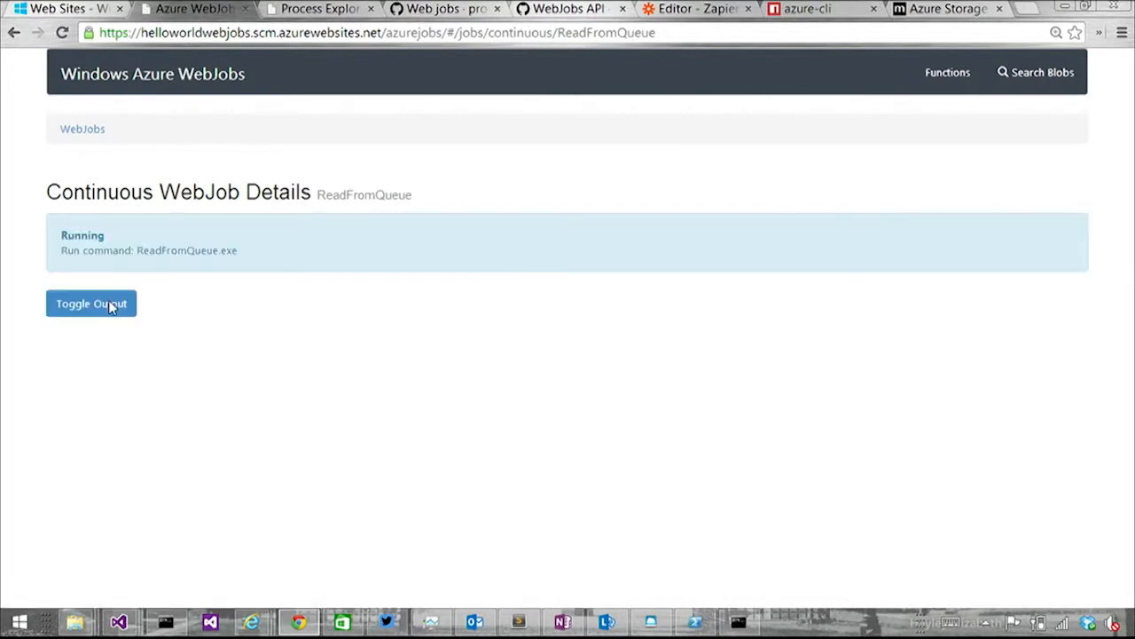
pyautogui.click(91, 303)
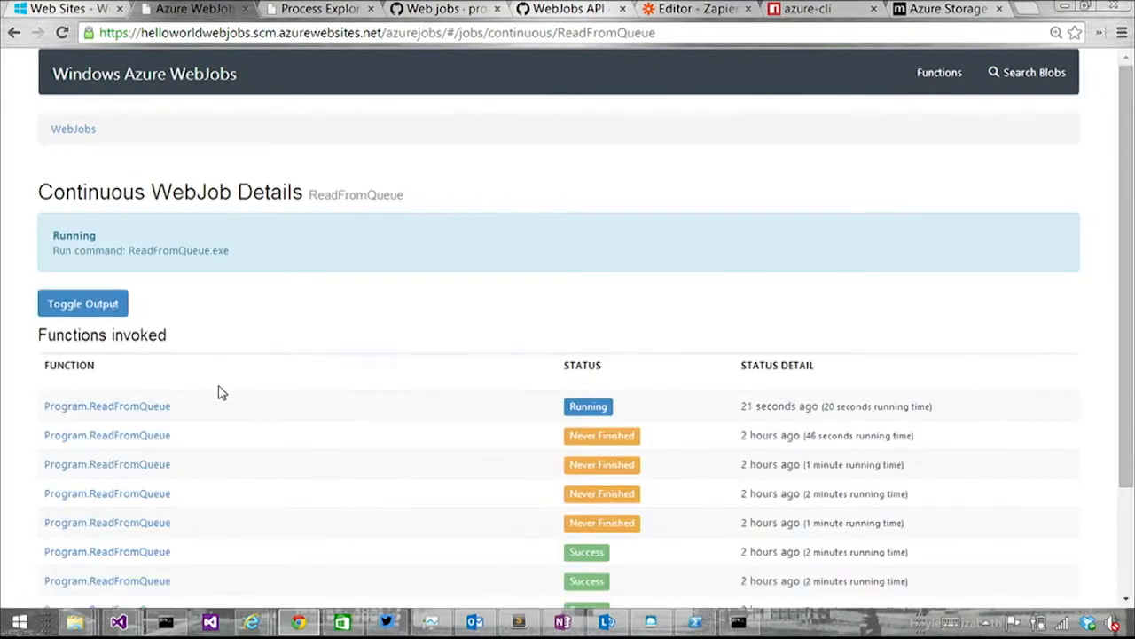
pyautogui.moveTo(160, 405)
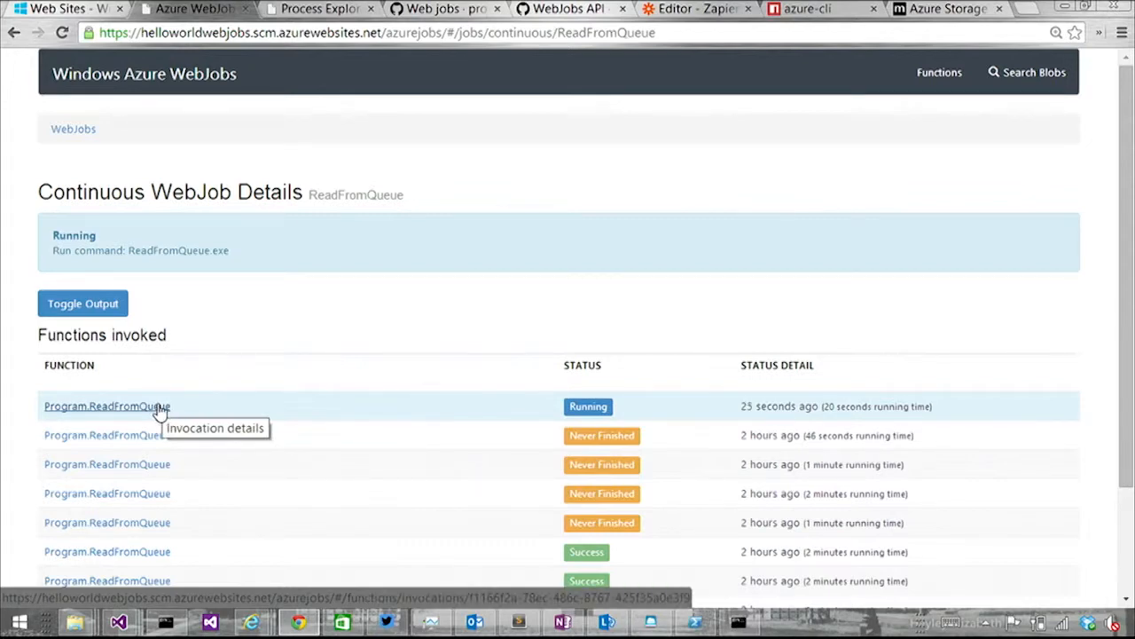
pyautogui.doubleClick(107, 406)
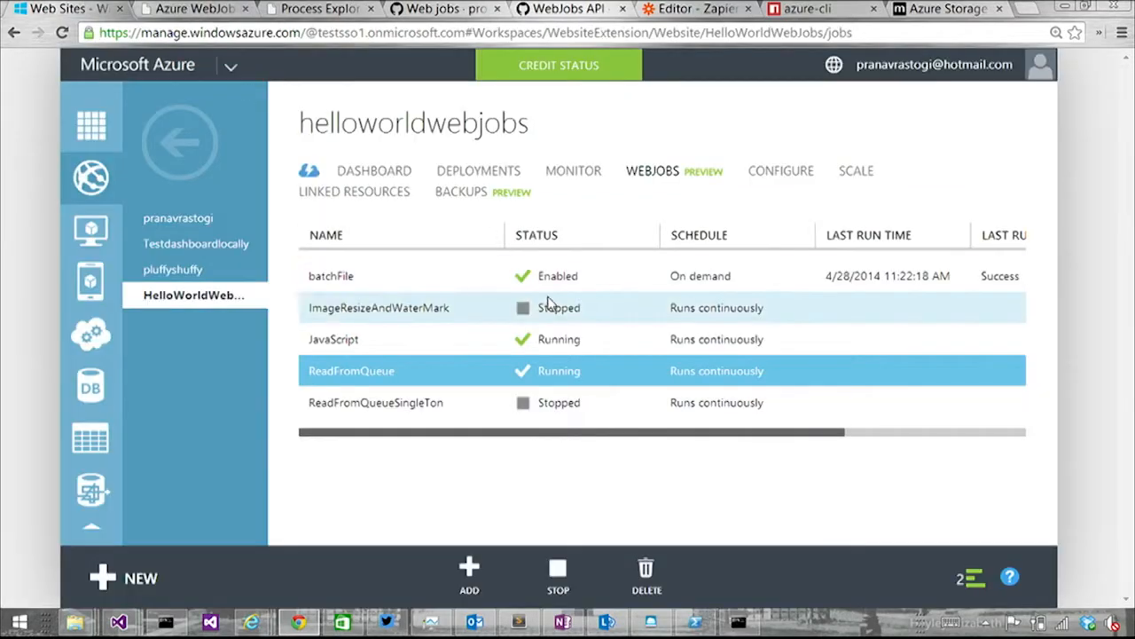
pyautogui.moveTo(761, 475)
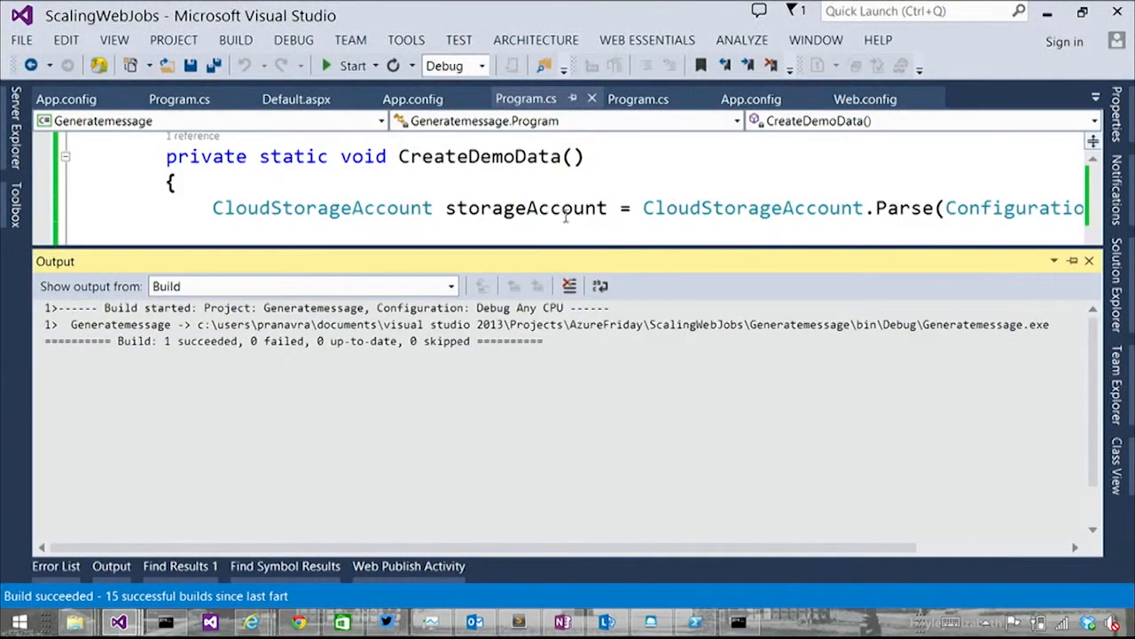
# Switch from Visual Studio to the Azure Storage Explorer window
pyautogui.press('alt+tab')
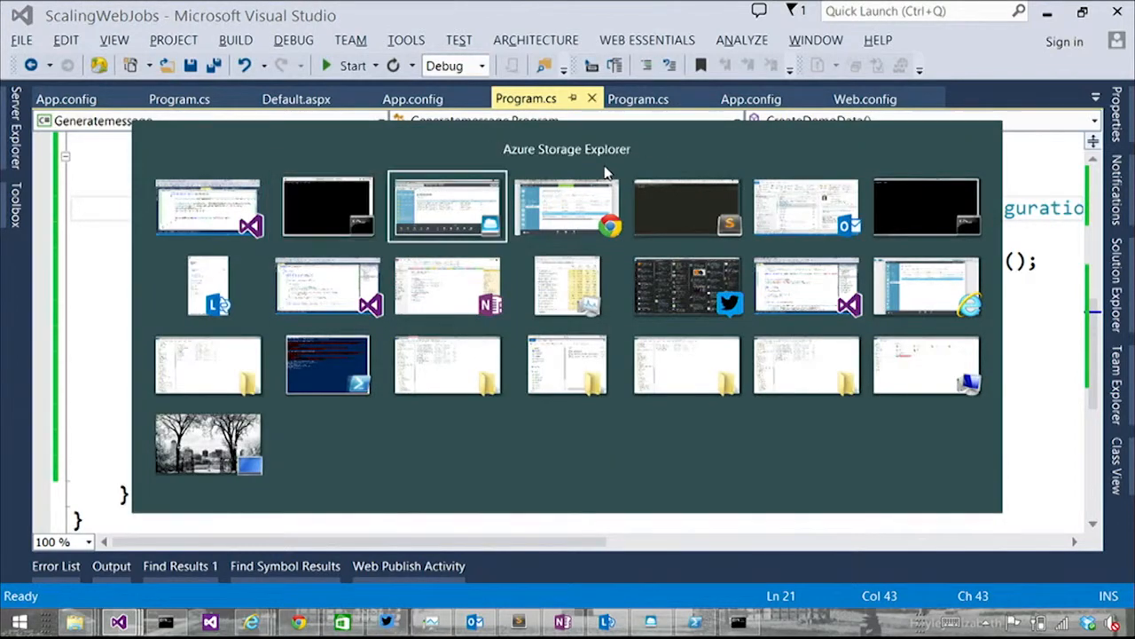